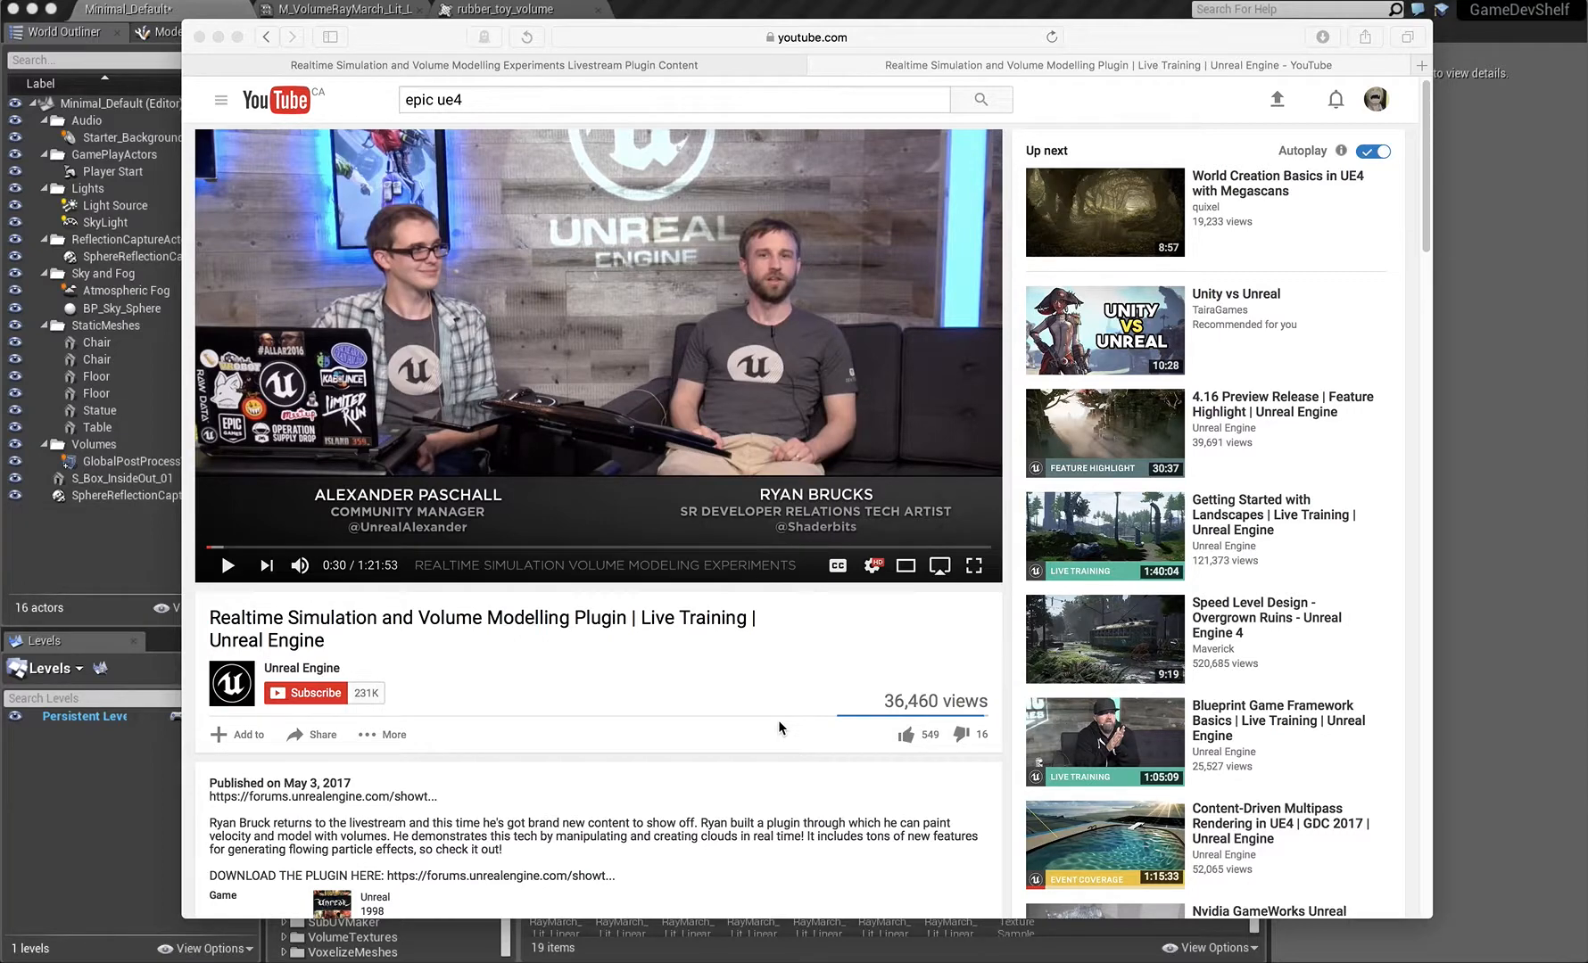
mouse_move(789, 721)
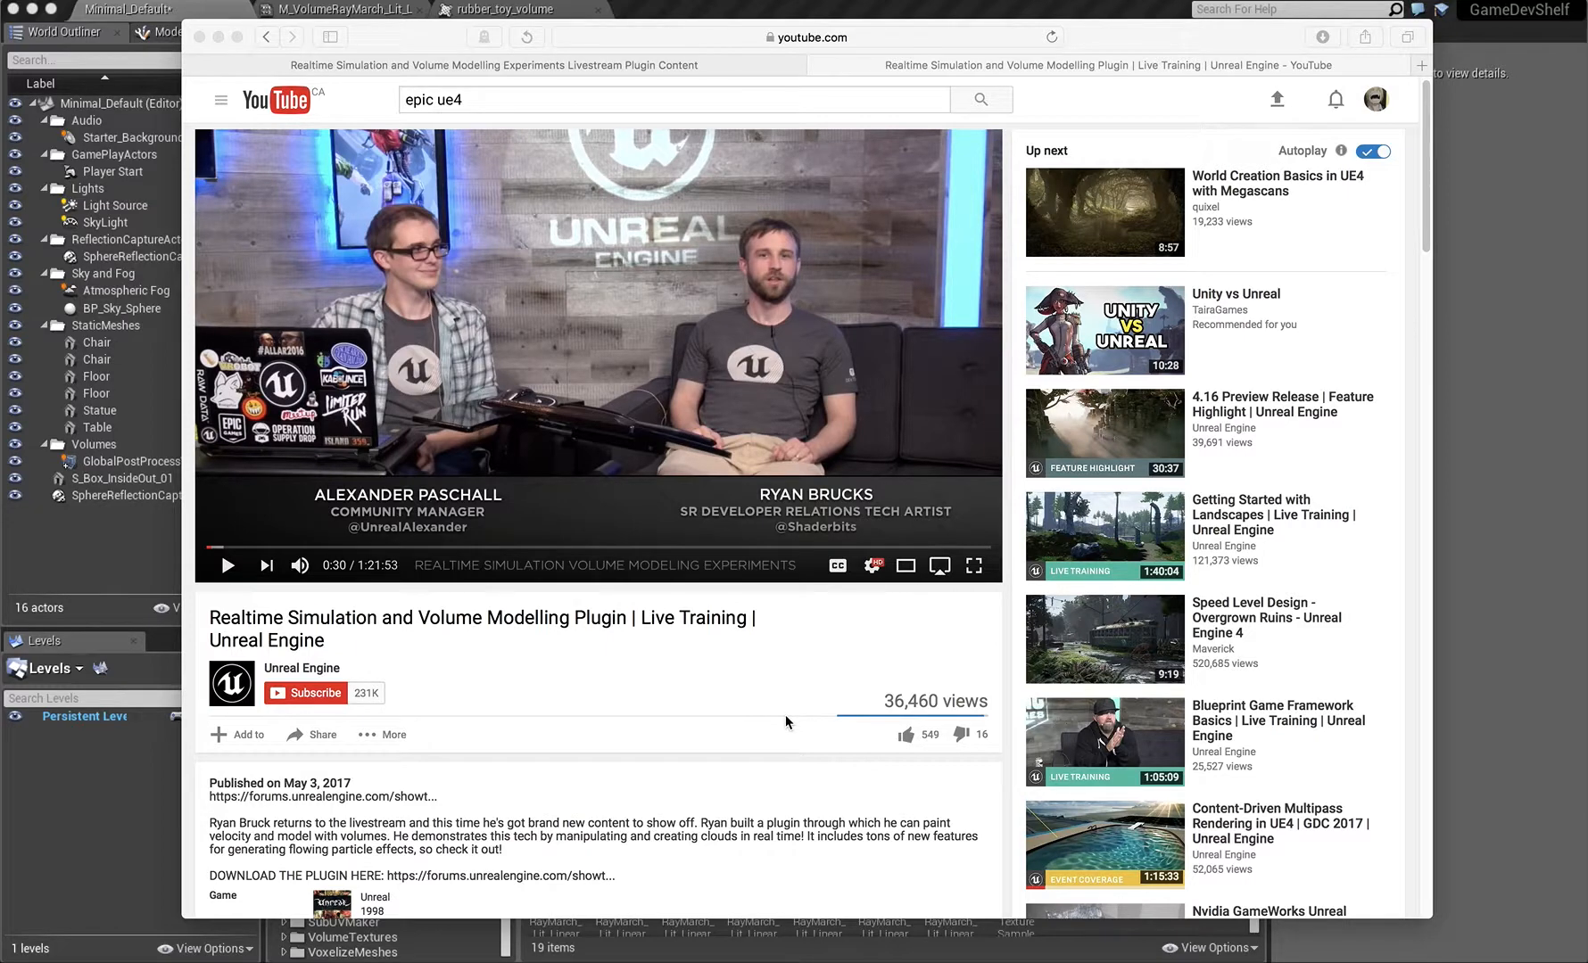
mouse_move(612, 52)
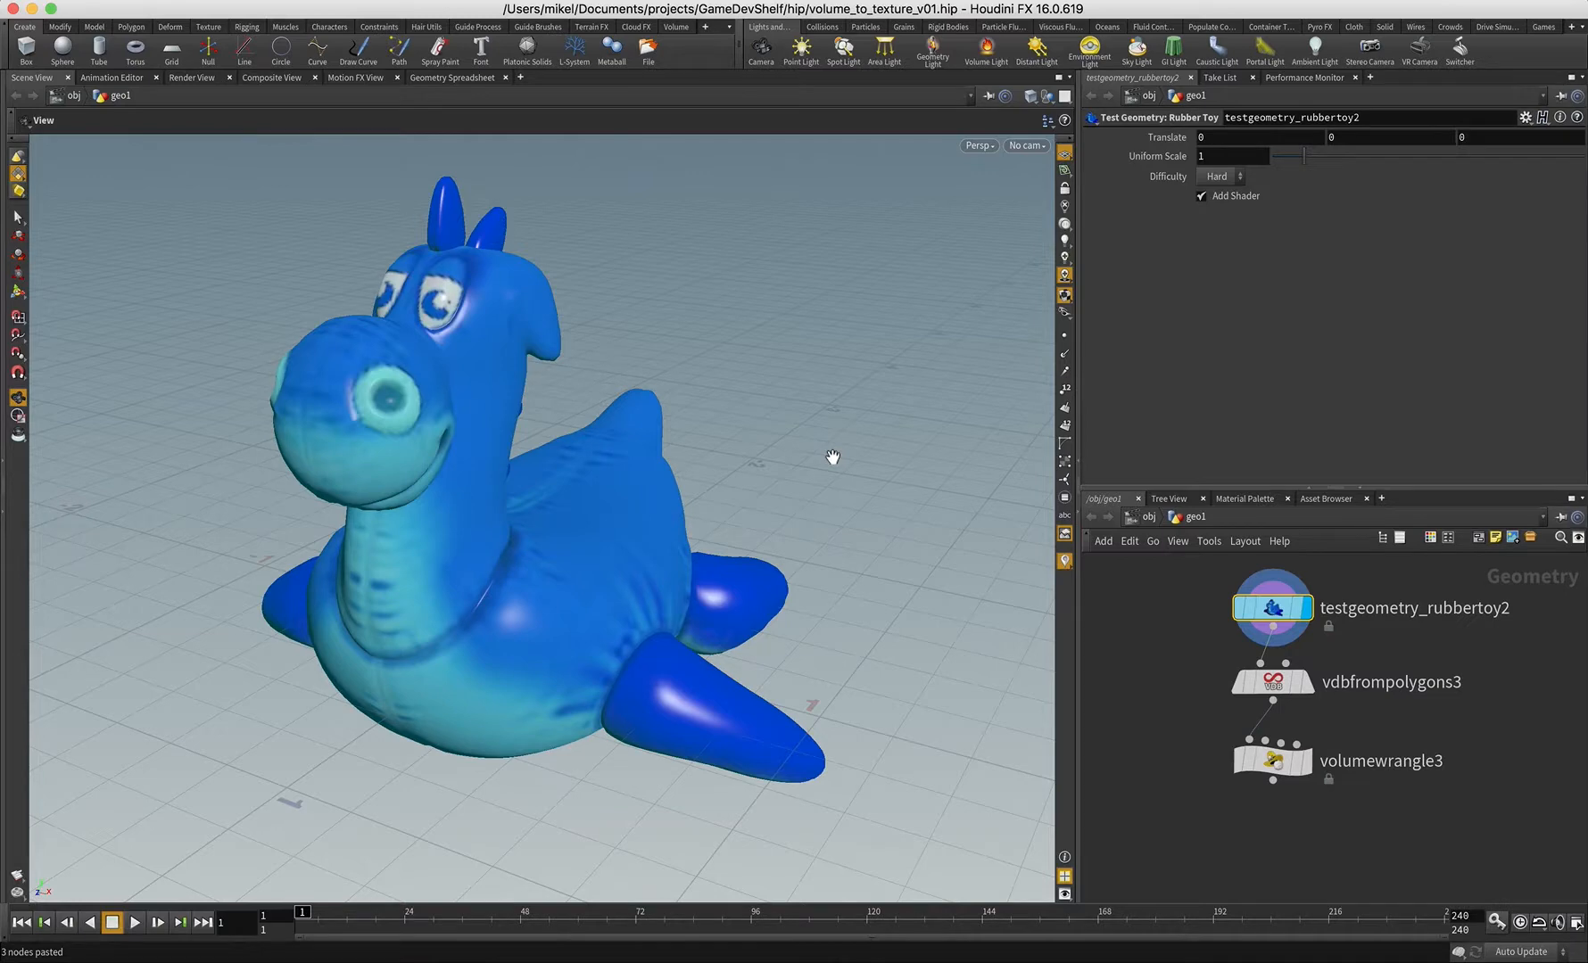
mouse_move(699, 559)
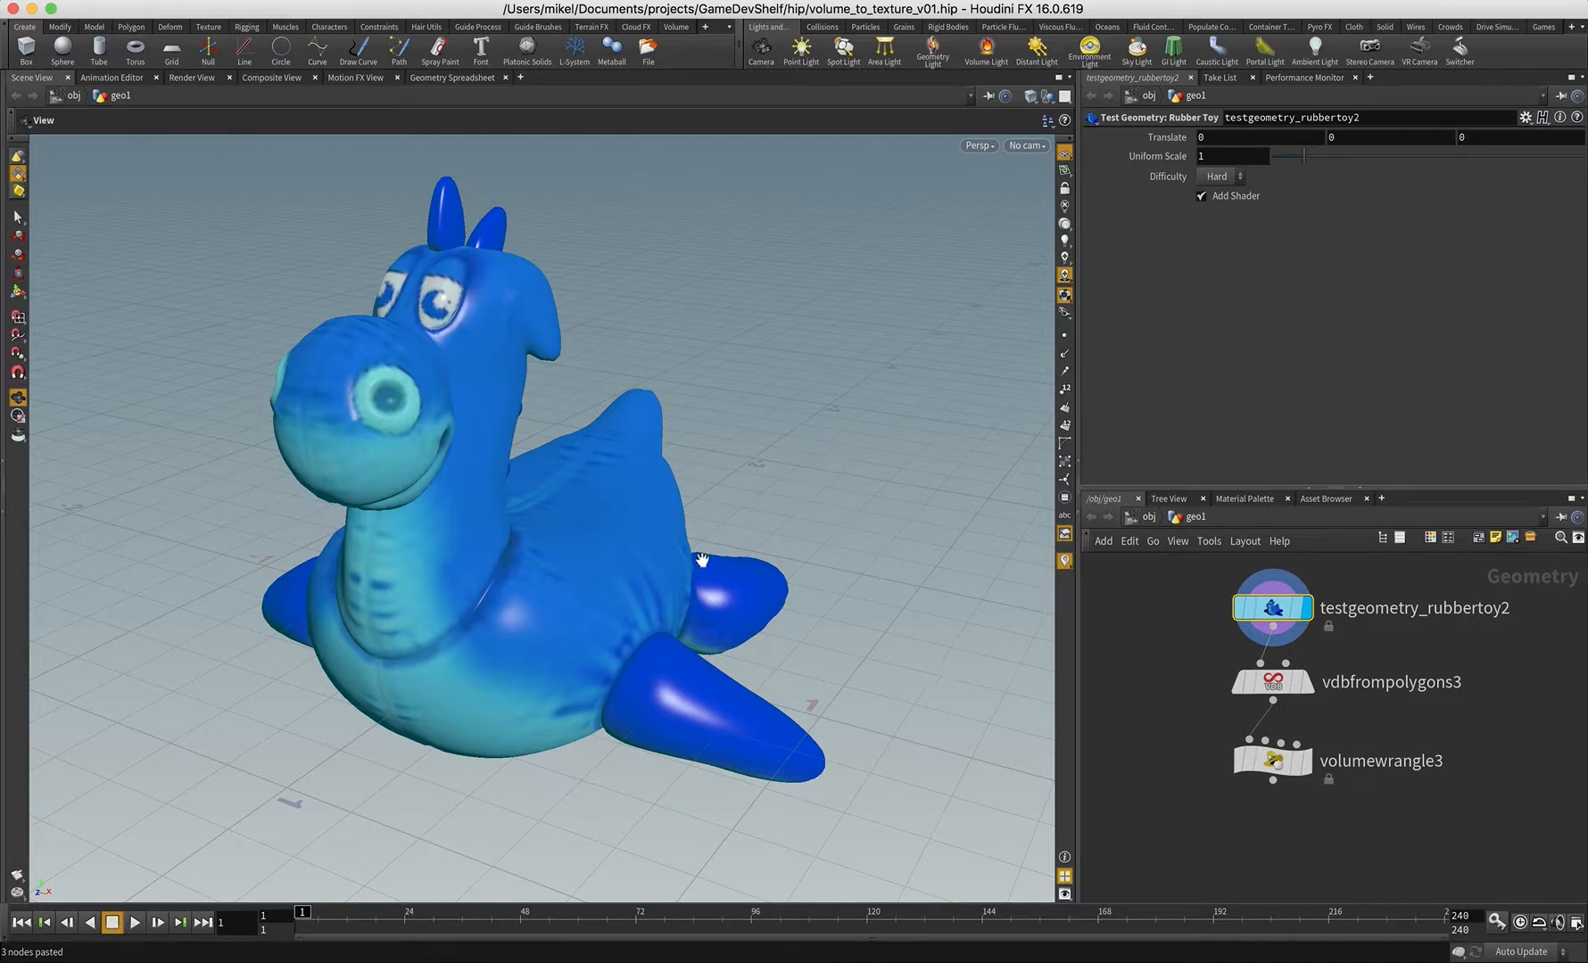
mouse_move(1184, 676)
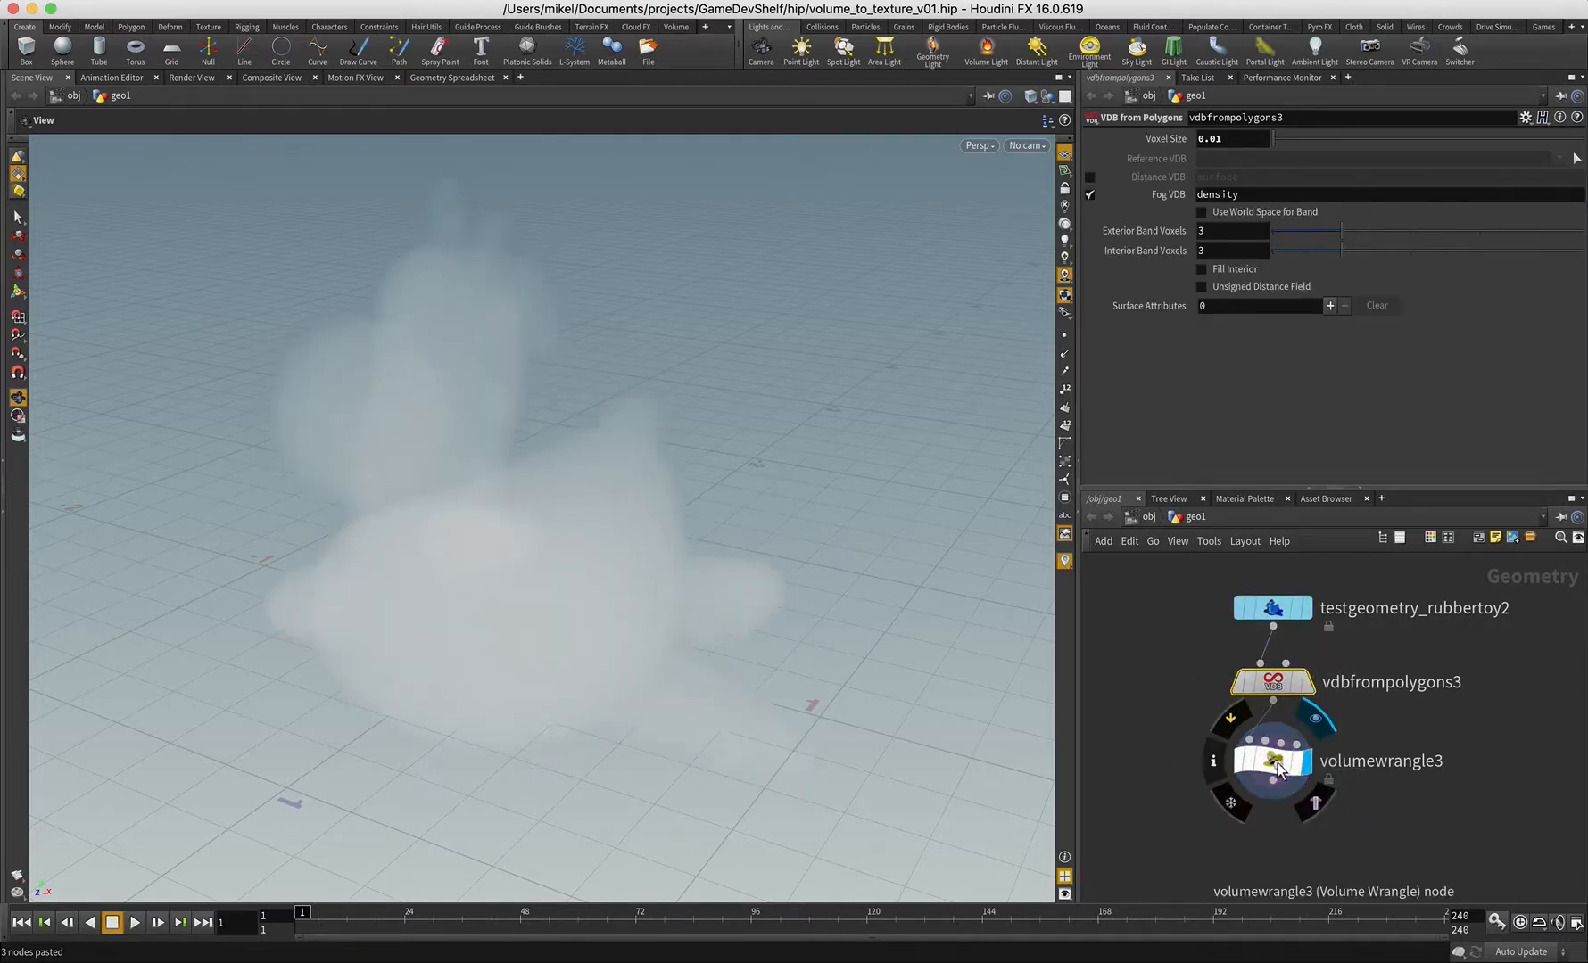
Select volumewrangle3 to show its parameters after displaying the fog VDB.
click(1272, 760)
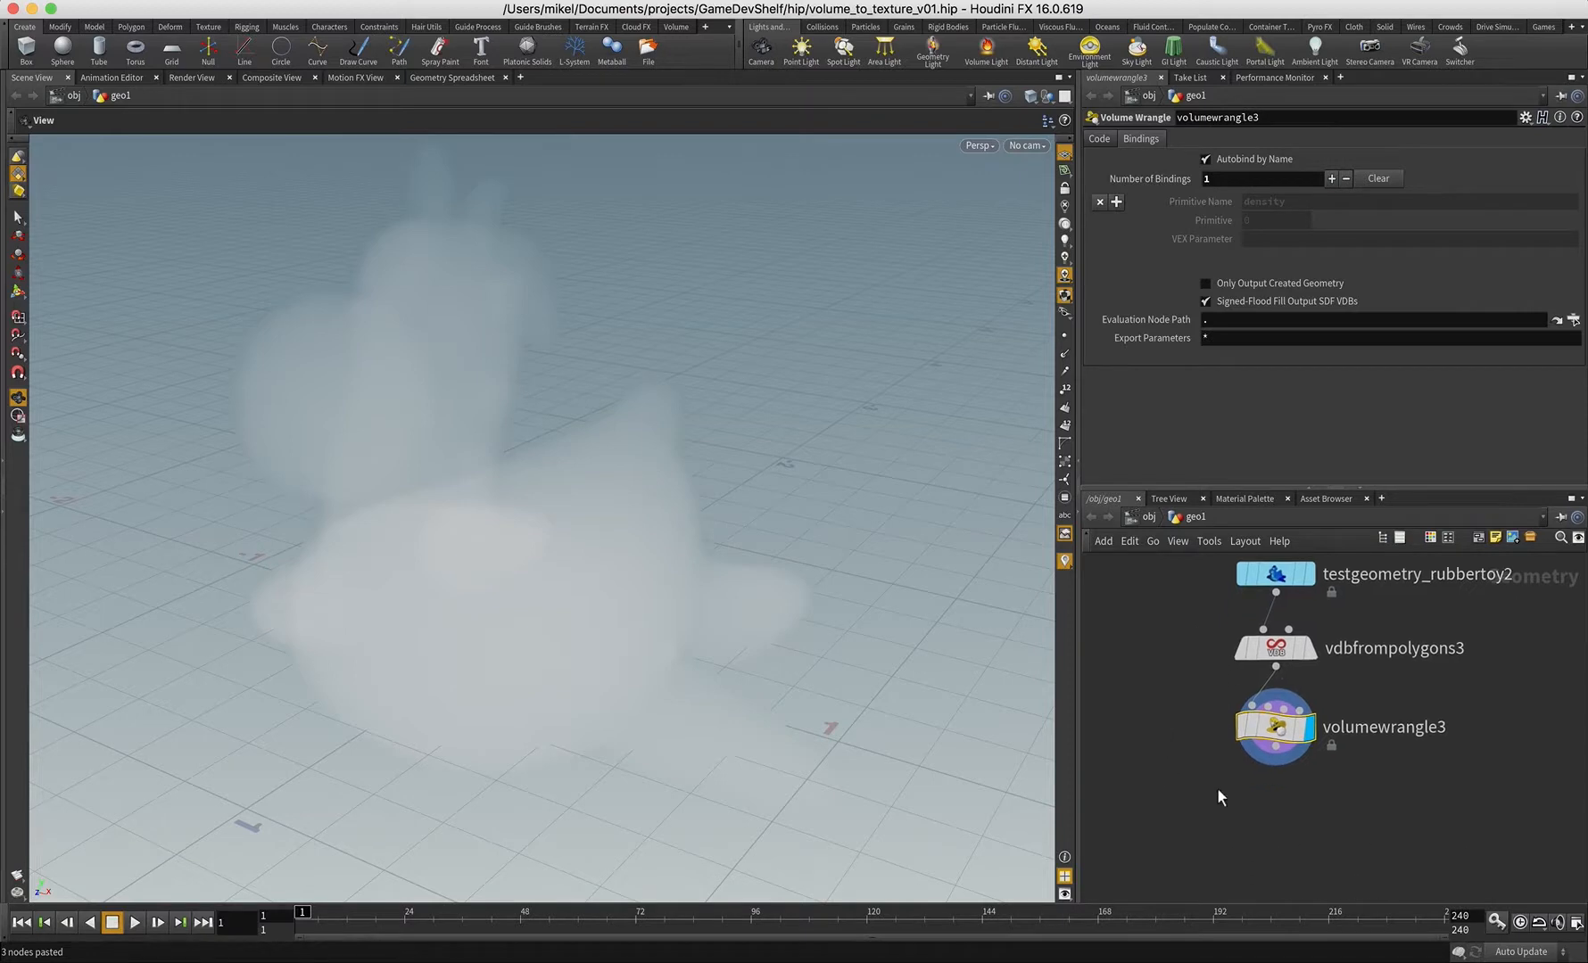
Add a ROP Volume Texture node (searched as 'rop') below volumewrangle3.
key(tab)
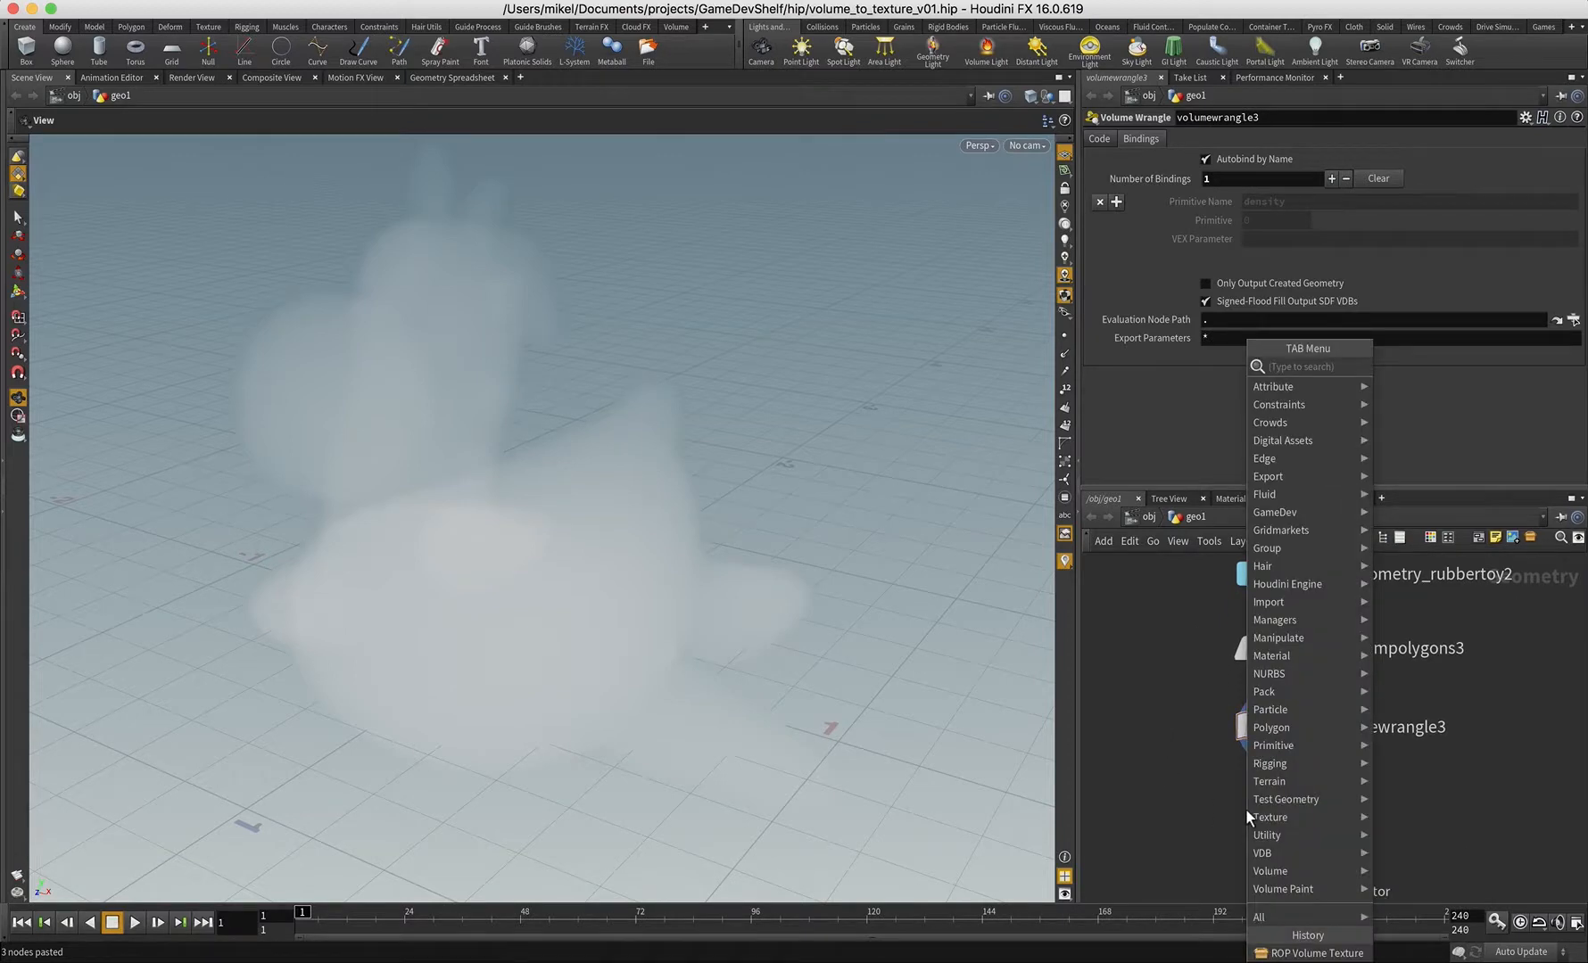
text(rop)
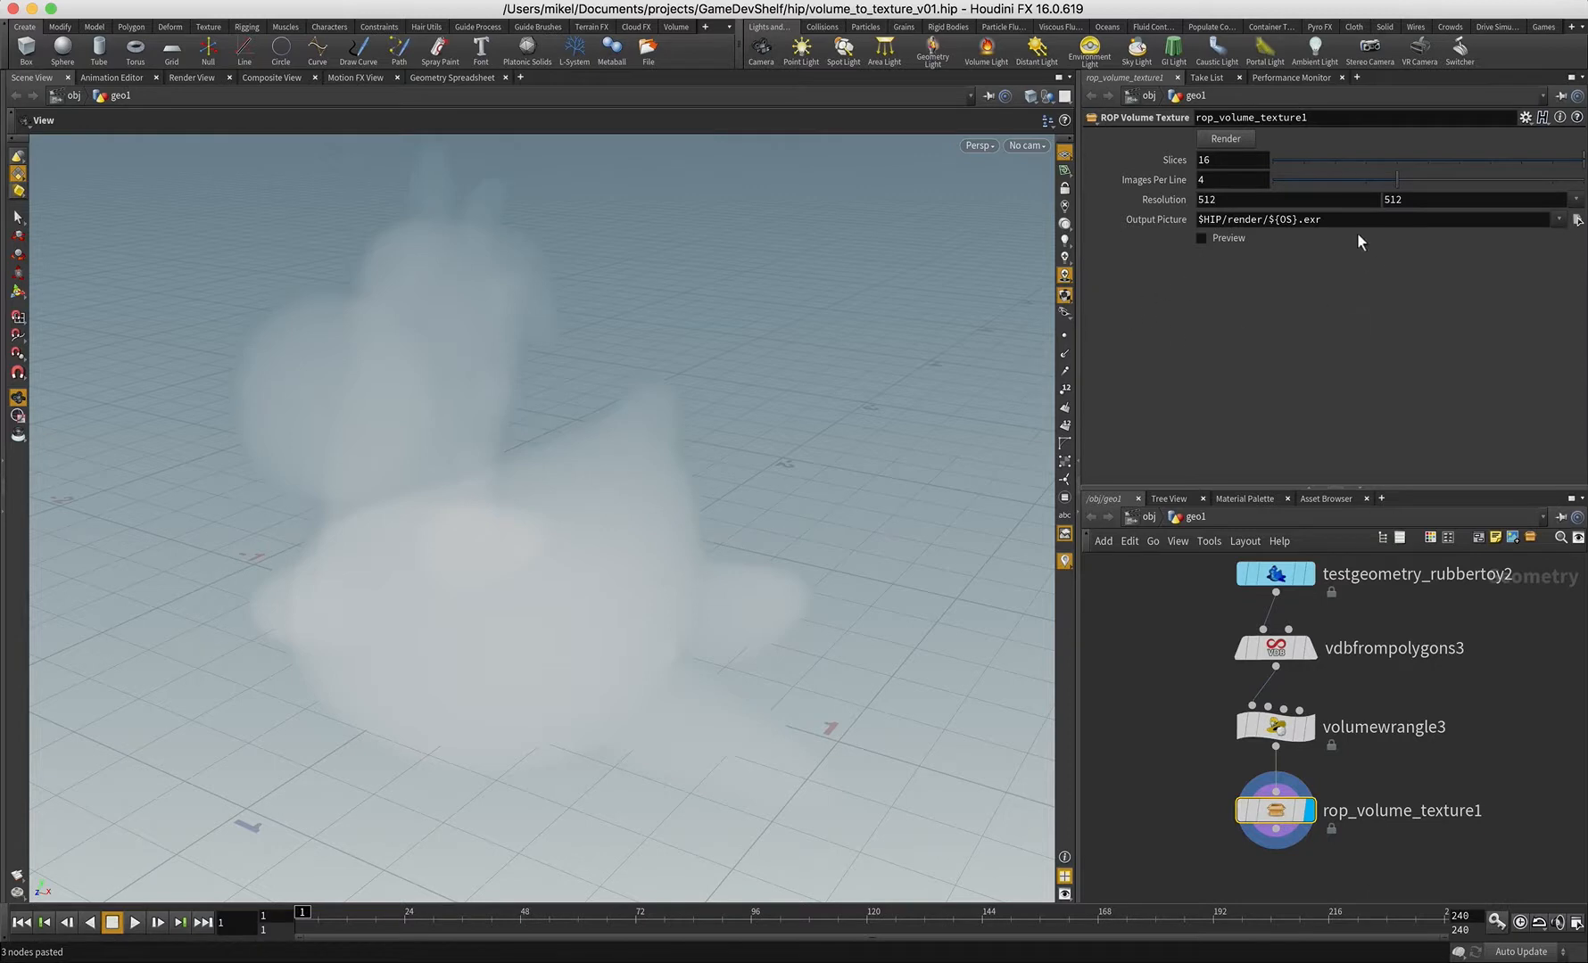
Set rop_volume_texture1 to 64 slices, 8 images per line, 1024×1024, toggling the preview grid on and off.
click(1201, 237)
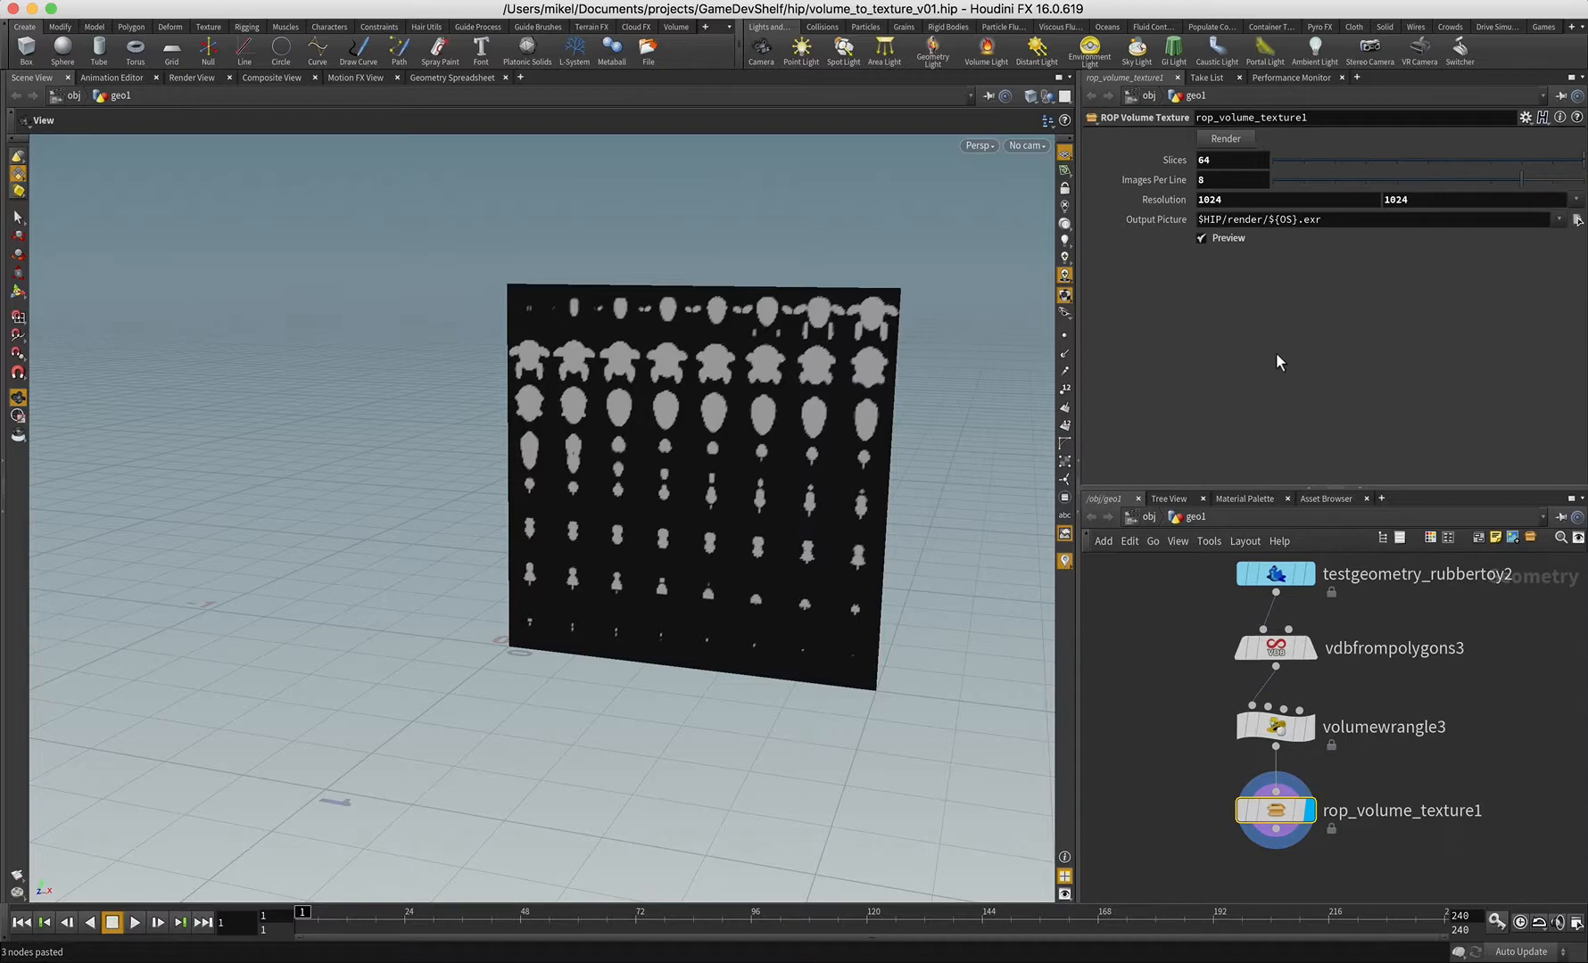
click(1202, 238)
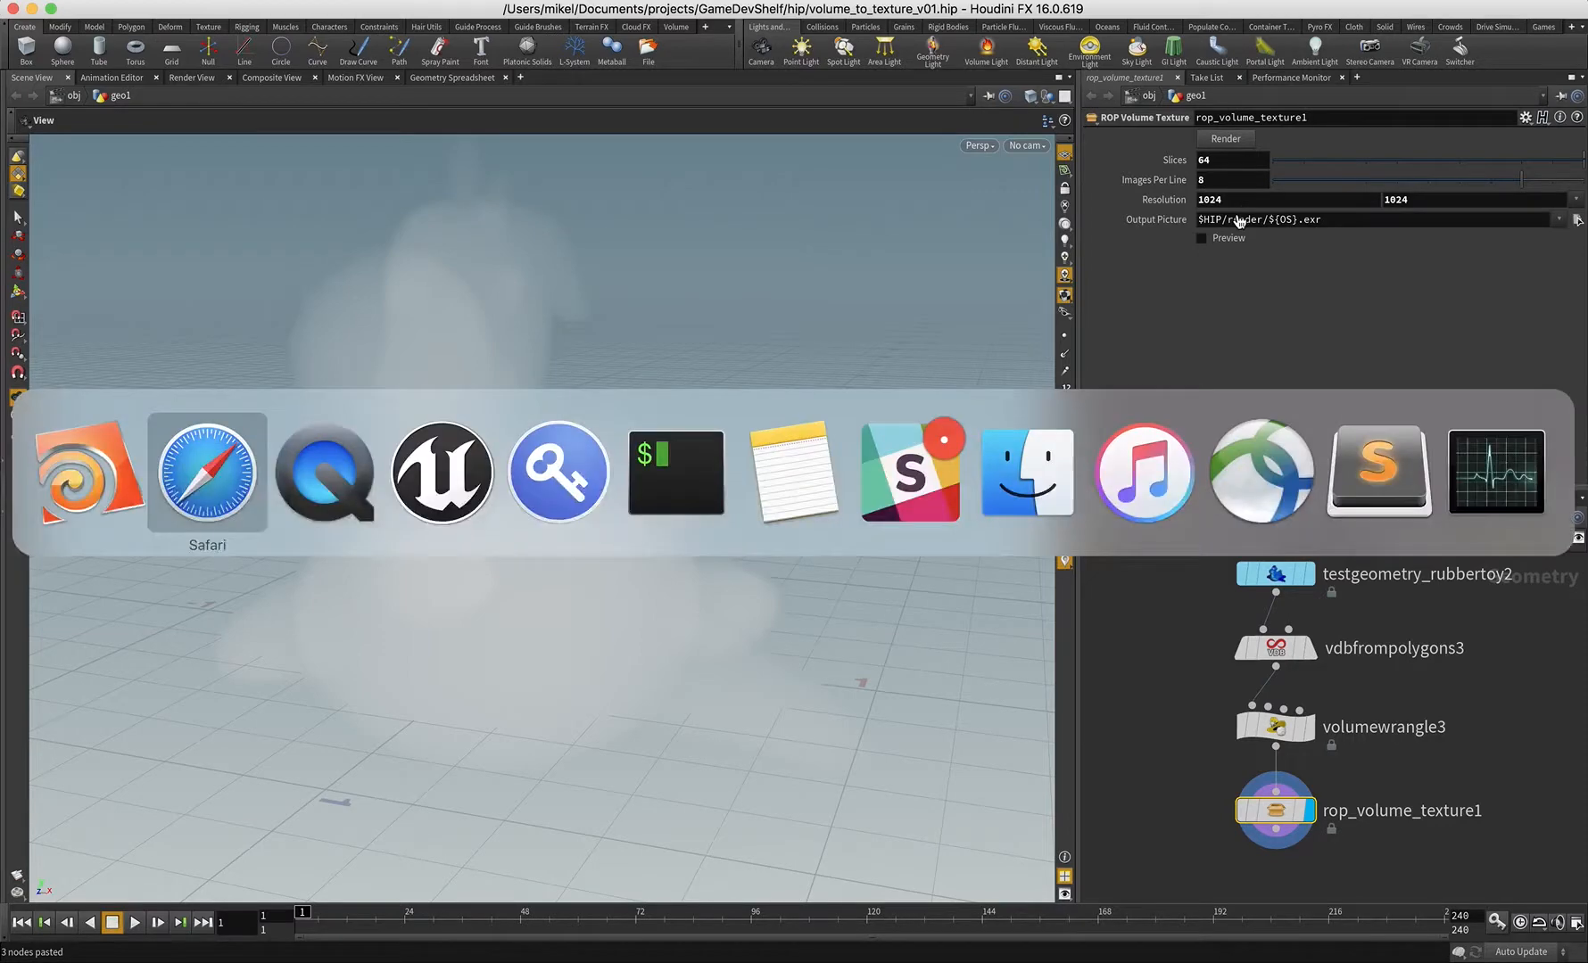
Switch to Unreal Engine 4 and view the imported rubber_toy_volume slice texture.
click(440, 471)
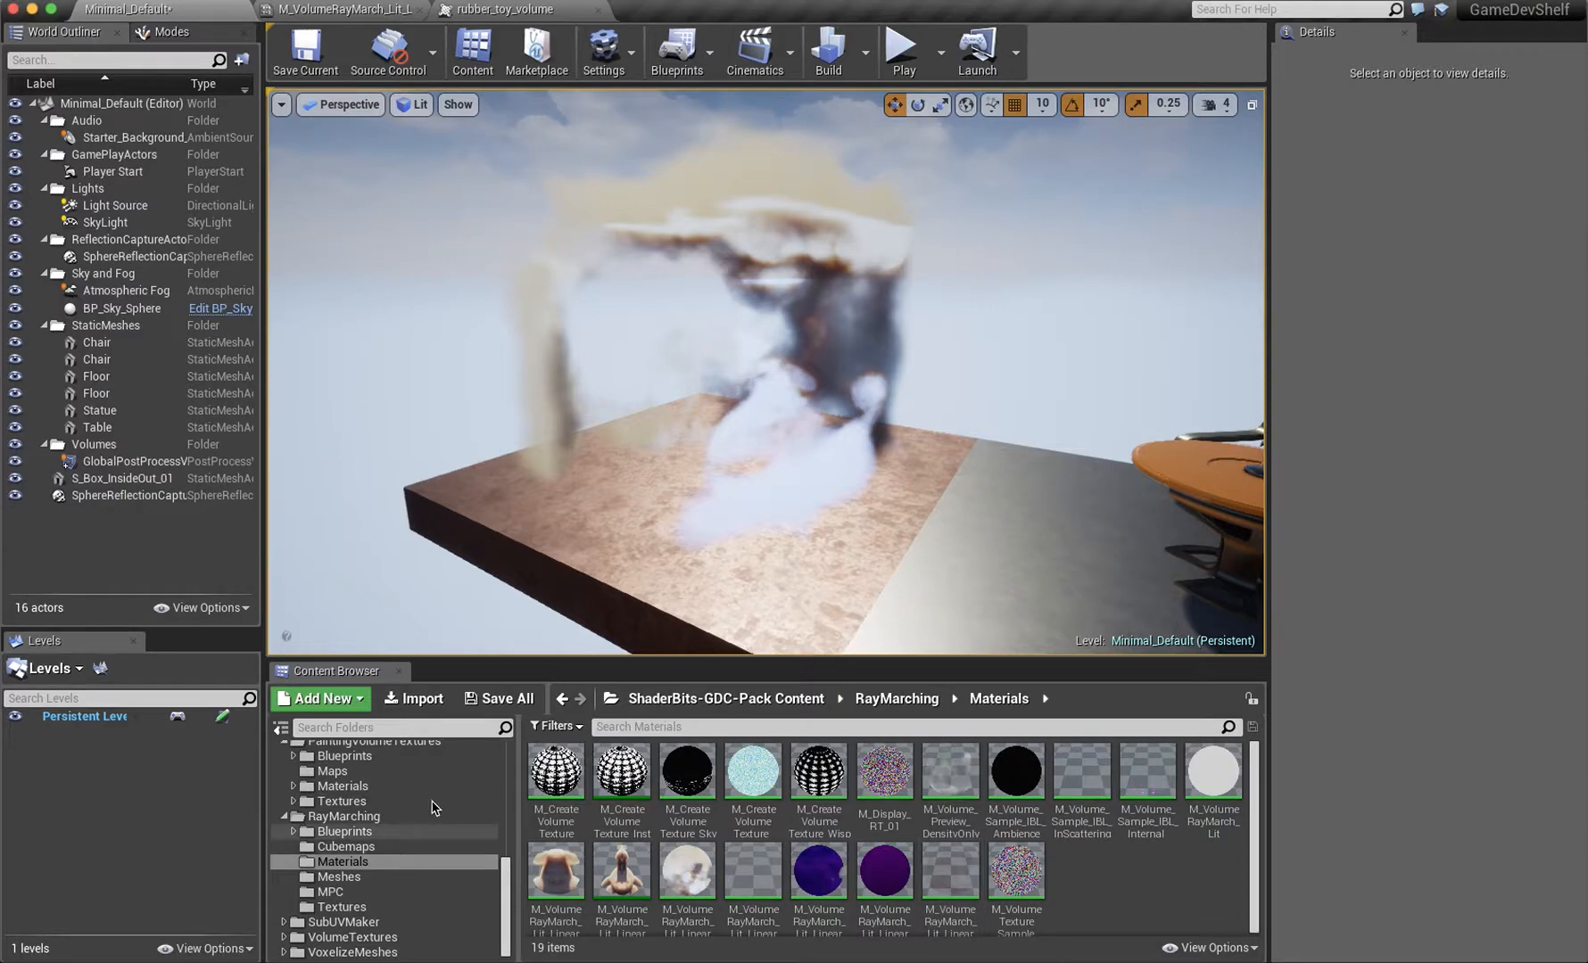
mouse_move(392, 838)
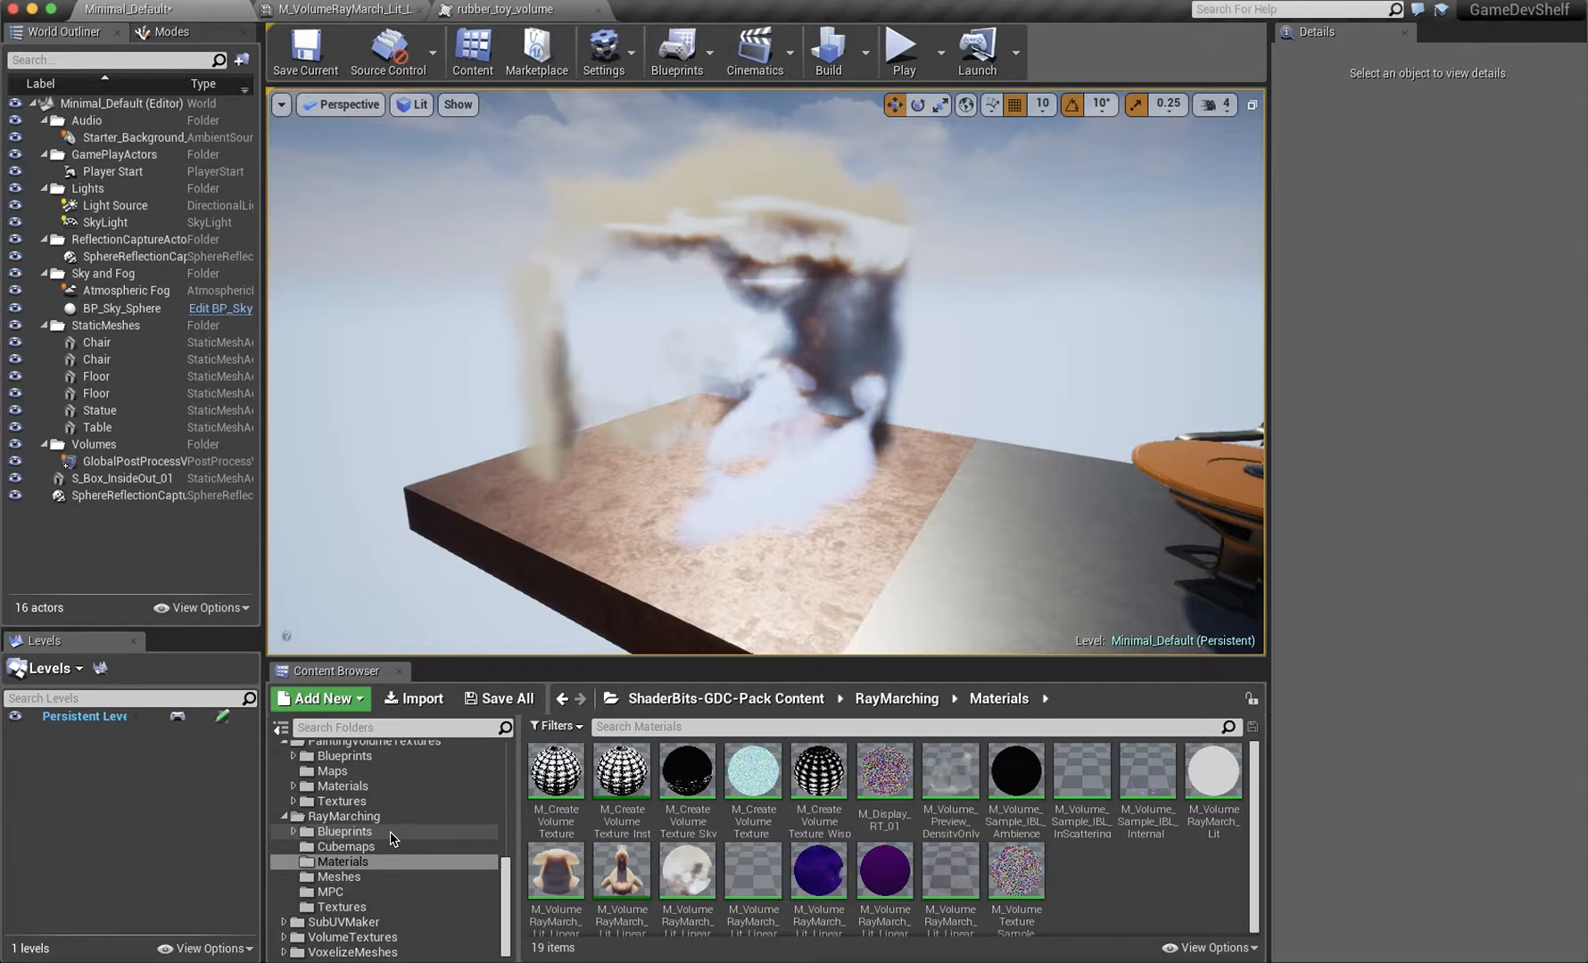
mouse_move(344, 817)
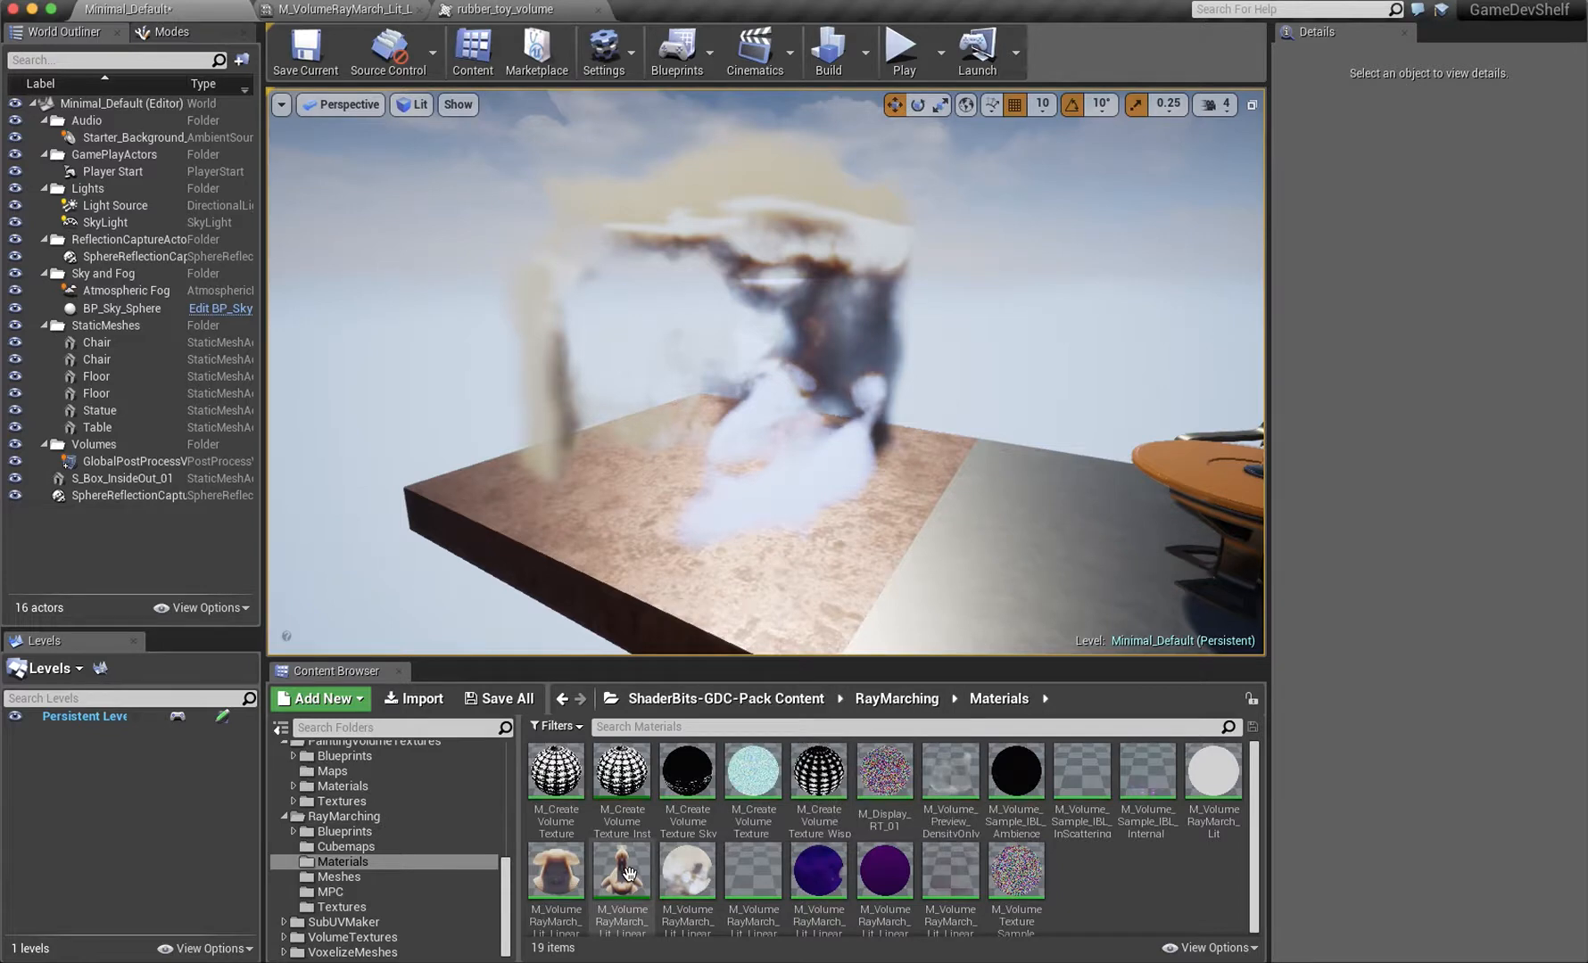
mouse_move(621, 872)
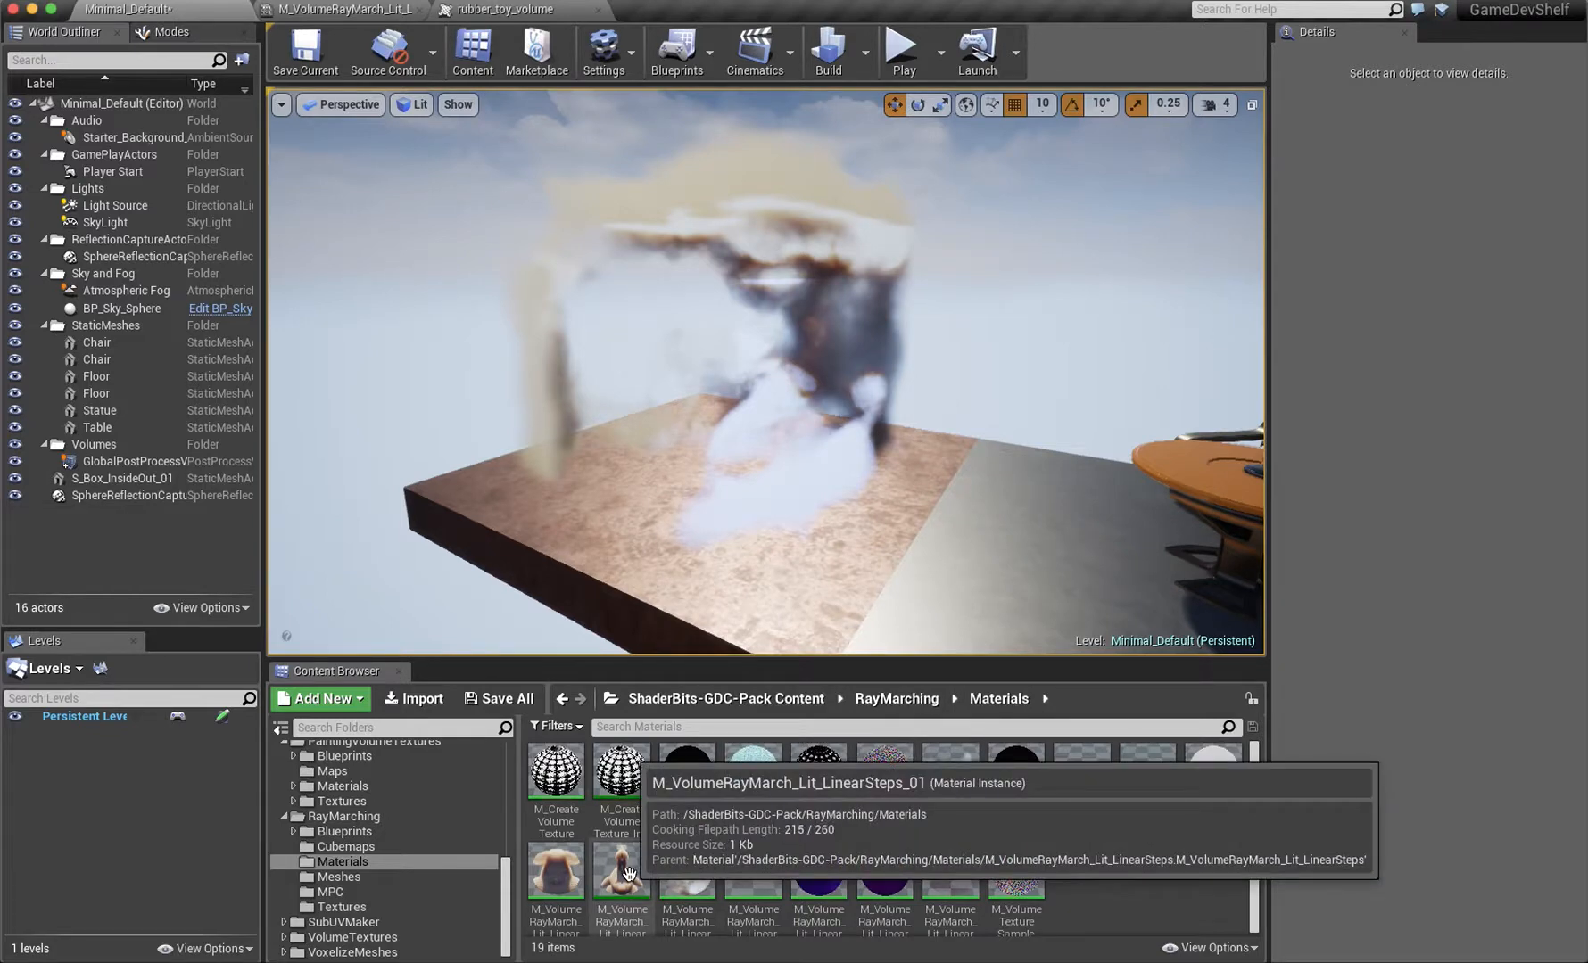
mouse_move(506, 9)
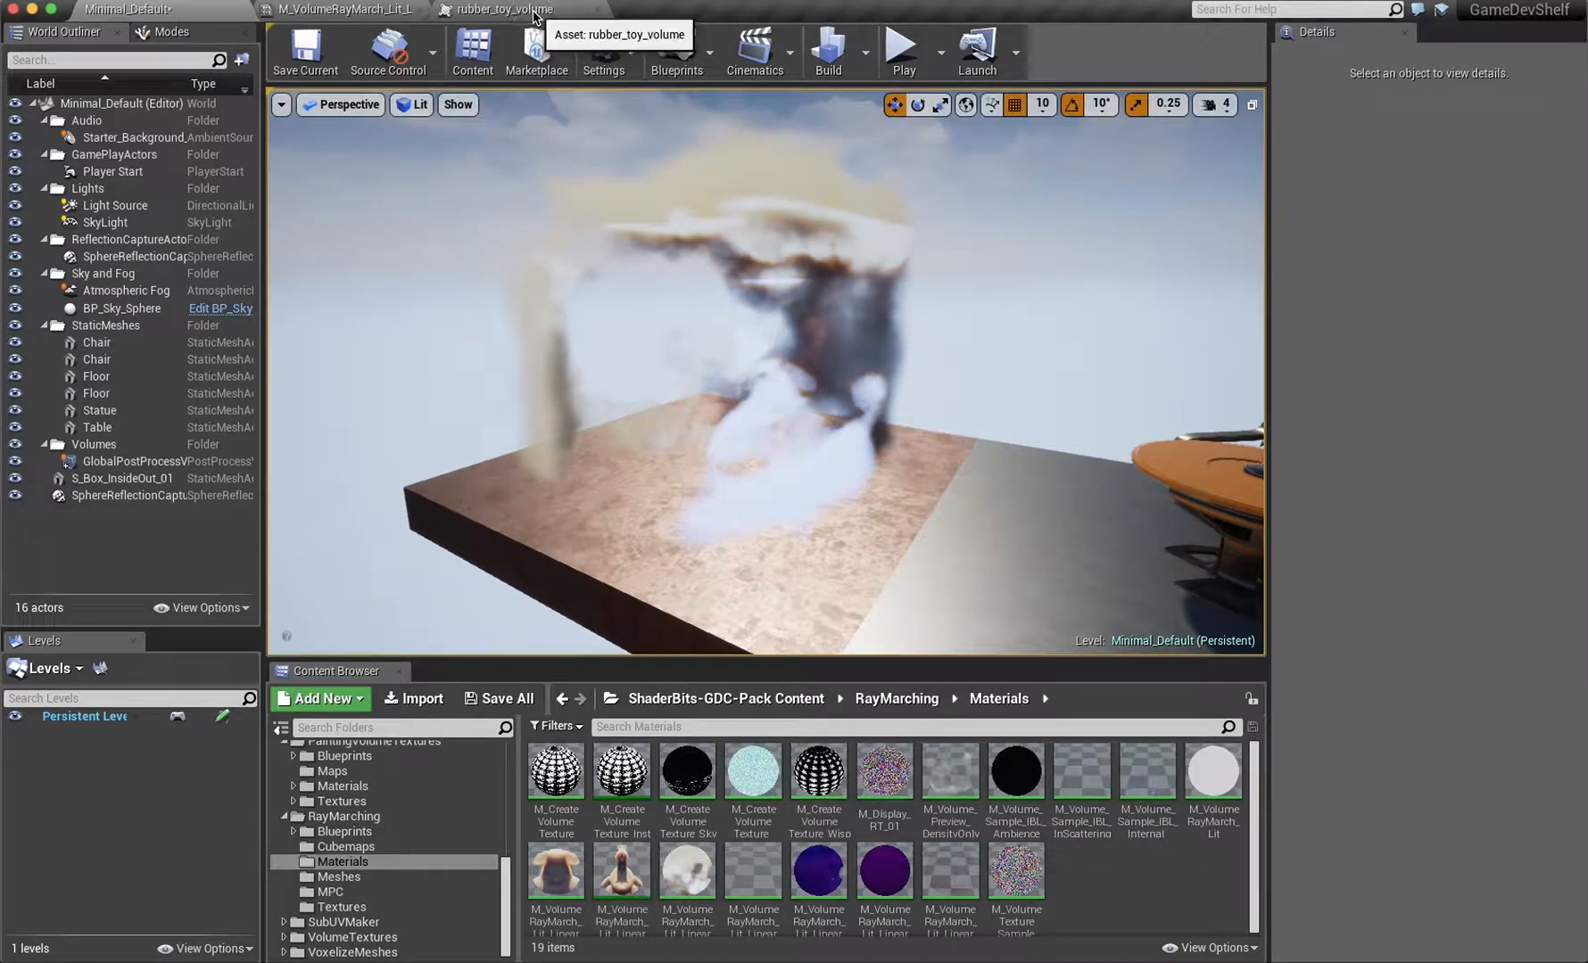
click(503, 9)
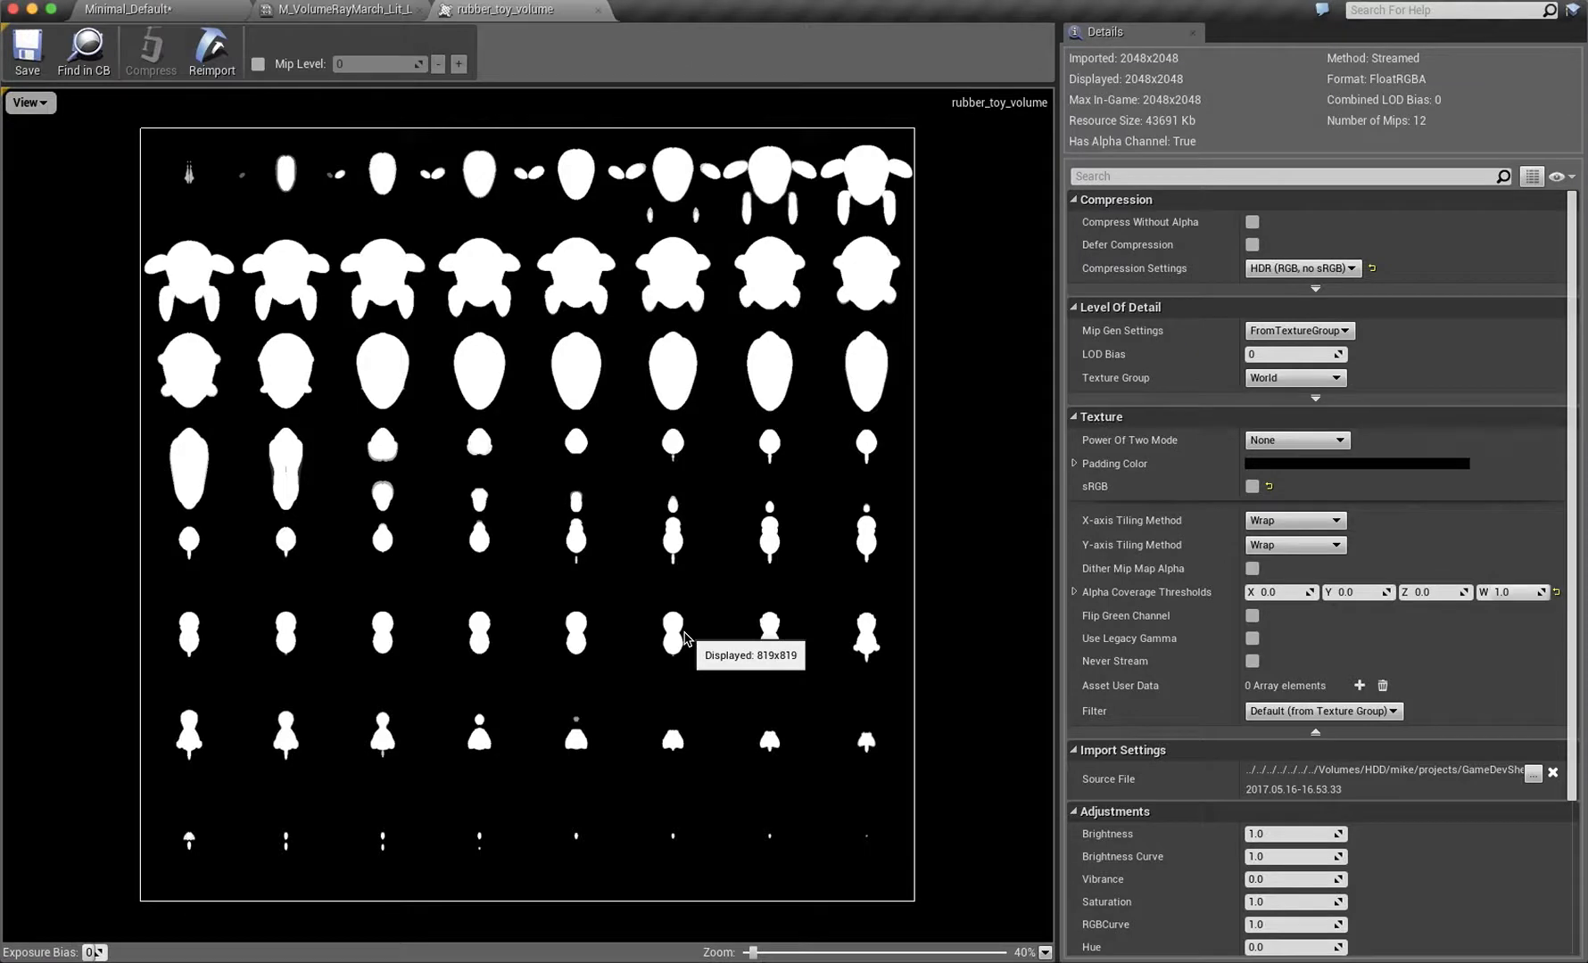
mouse_move(333, 489)
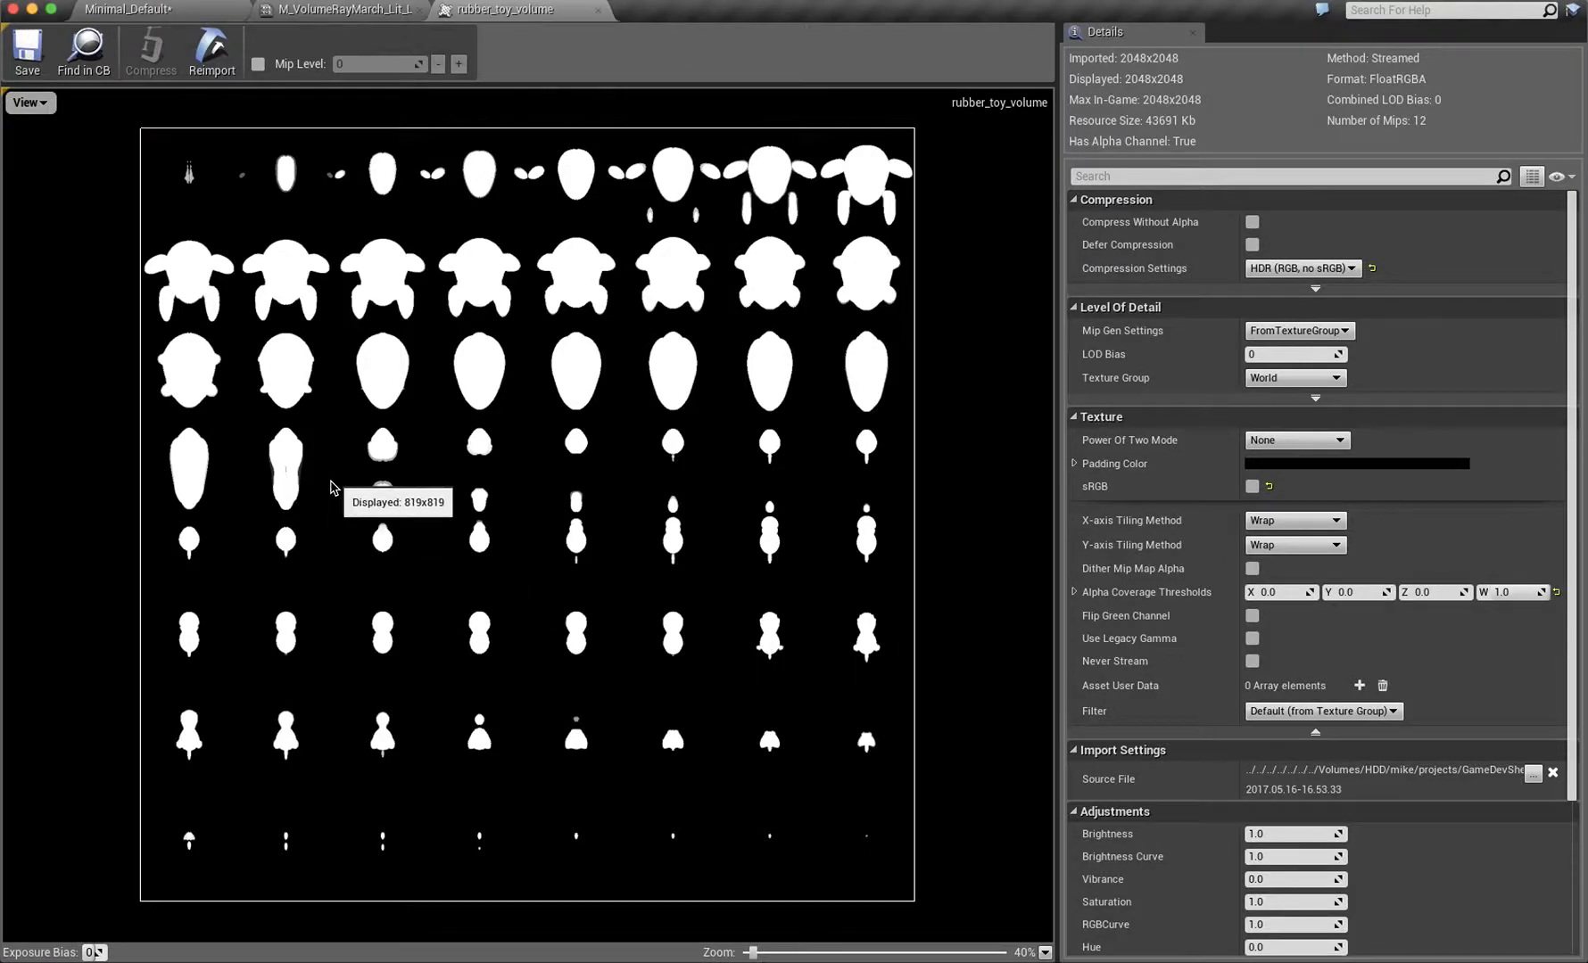
mouse_move(737, 265)
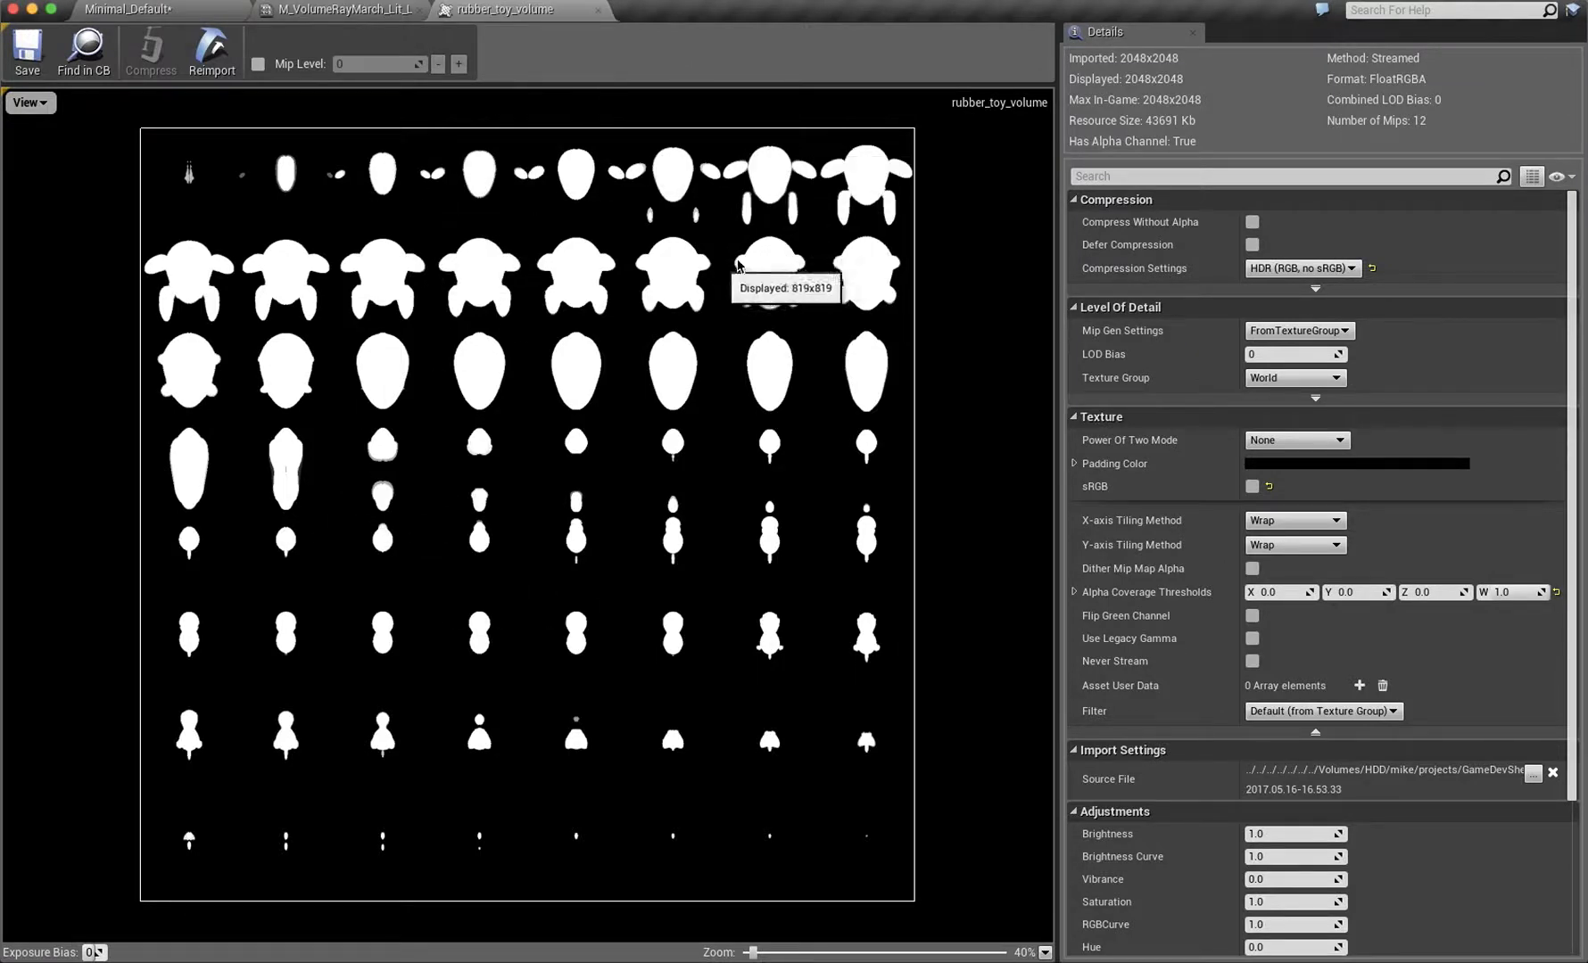
mouse_move(407, 154)
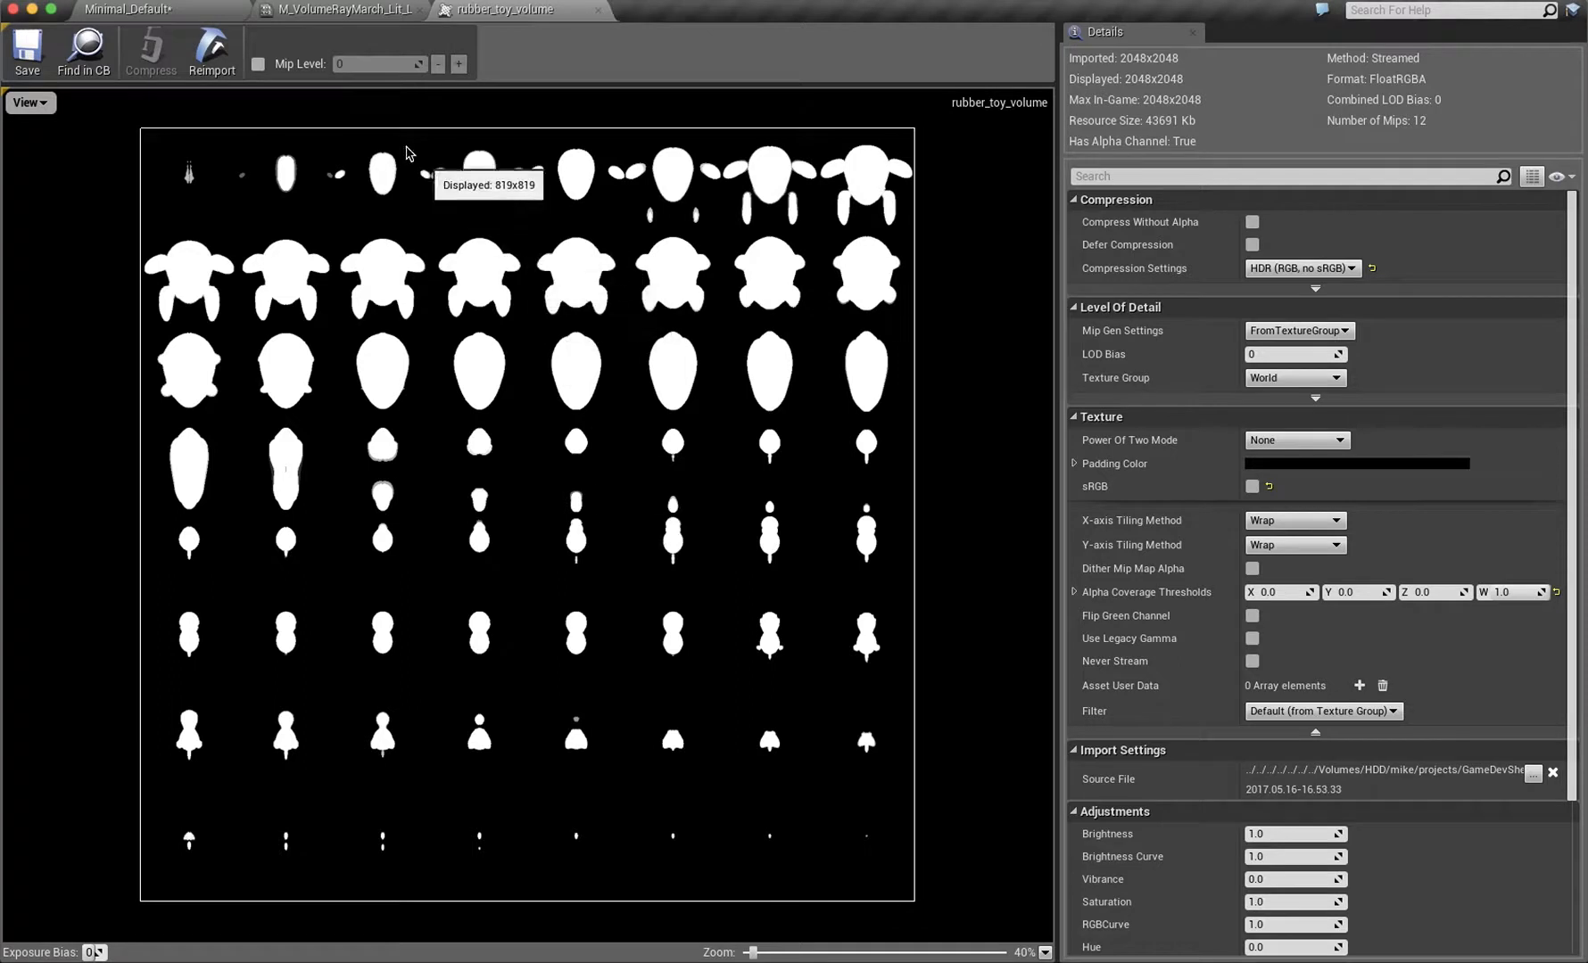
mouse_move(334, 18)
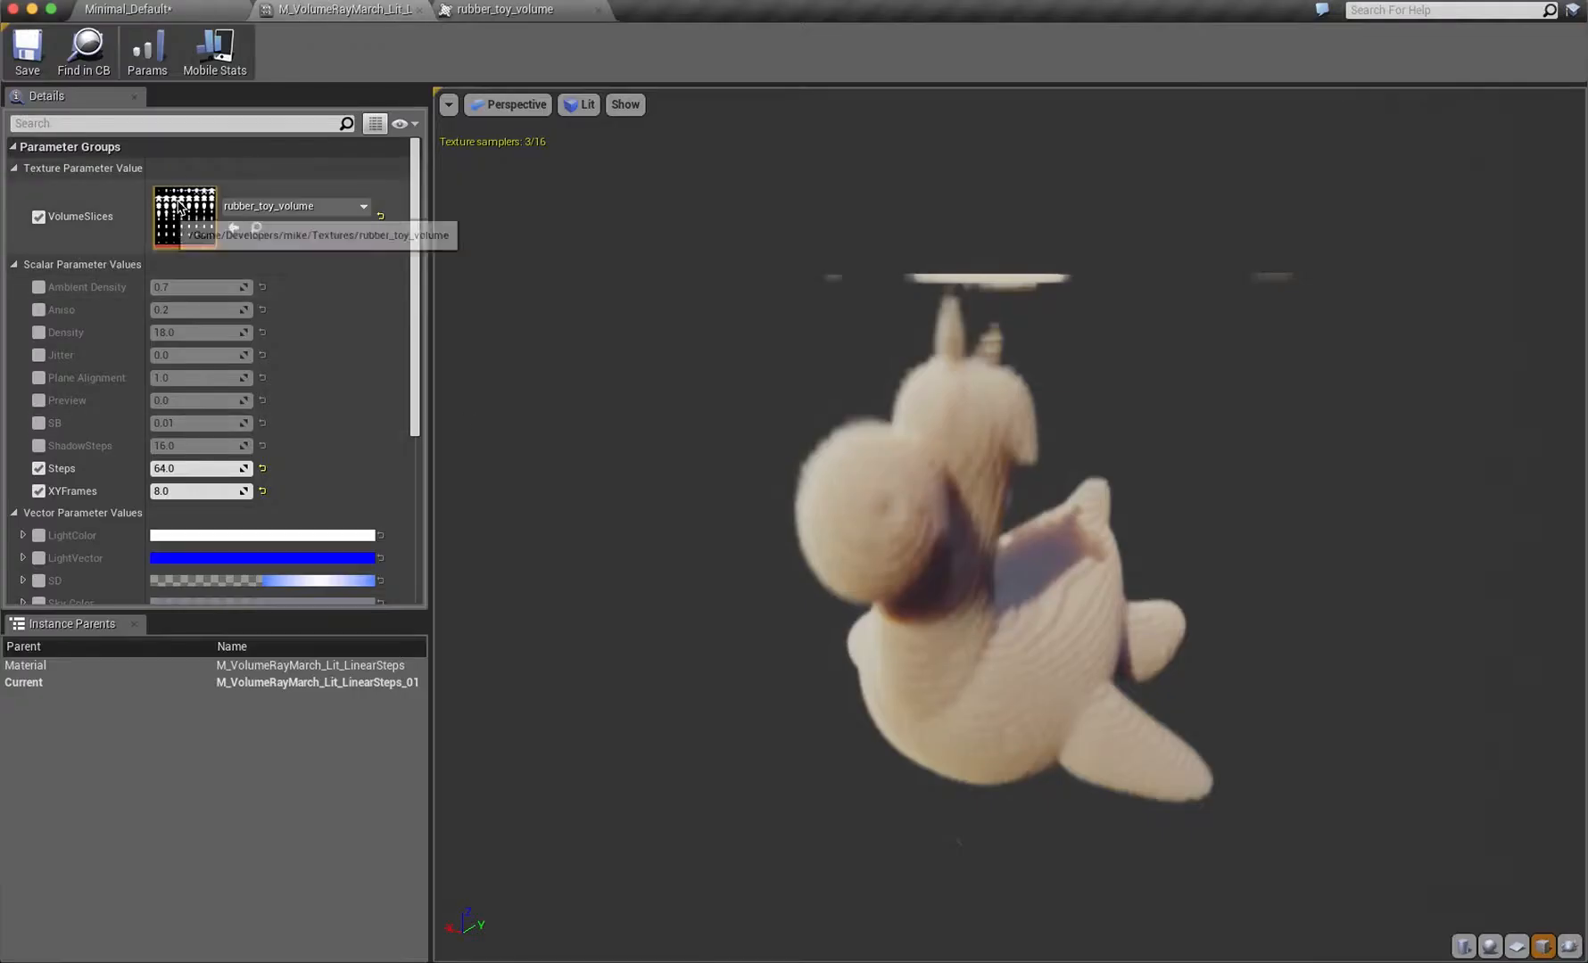
mouse_move(1427, 698)
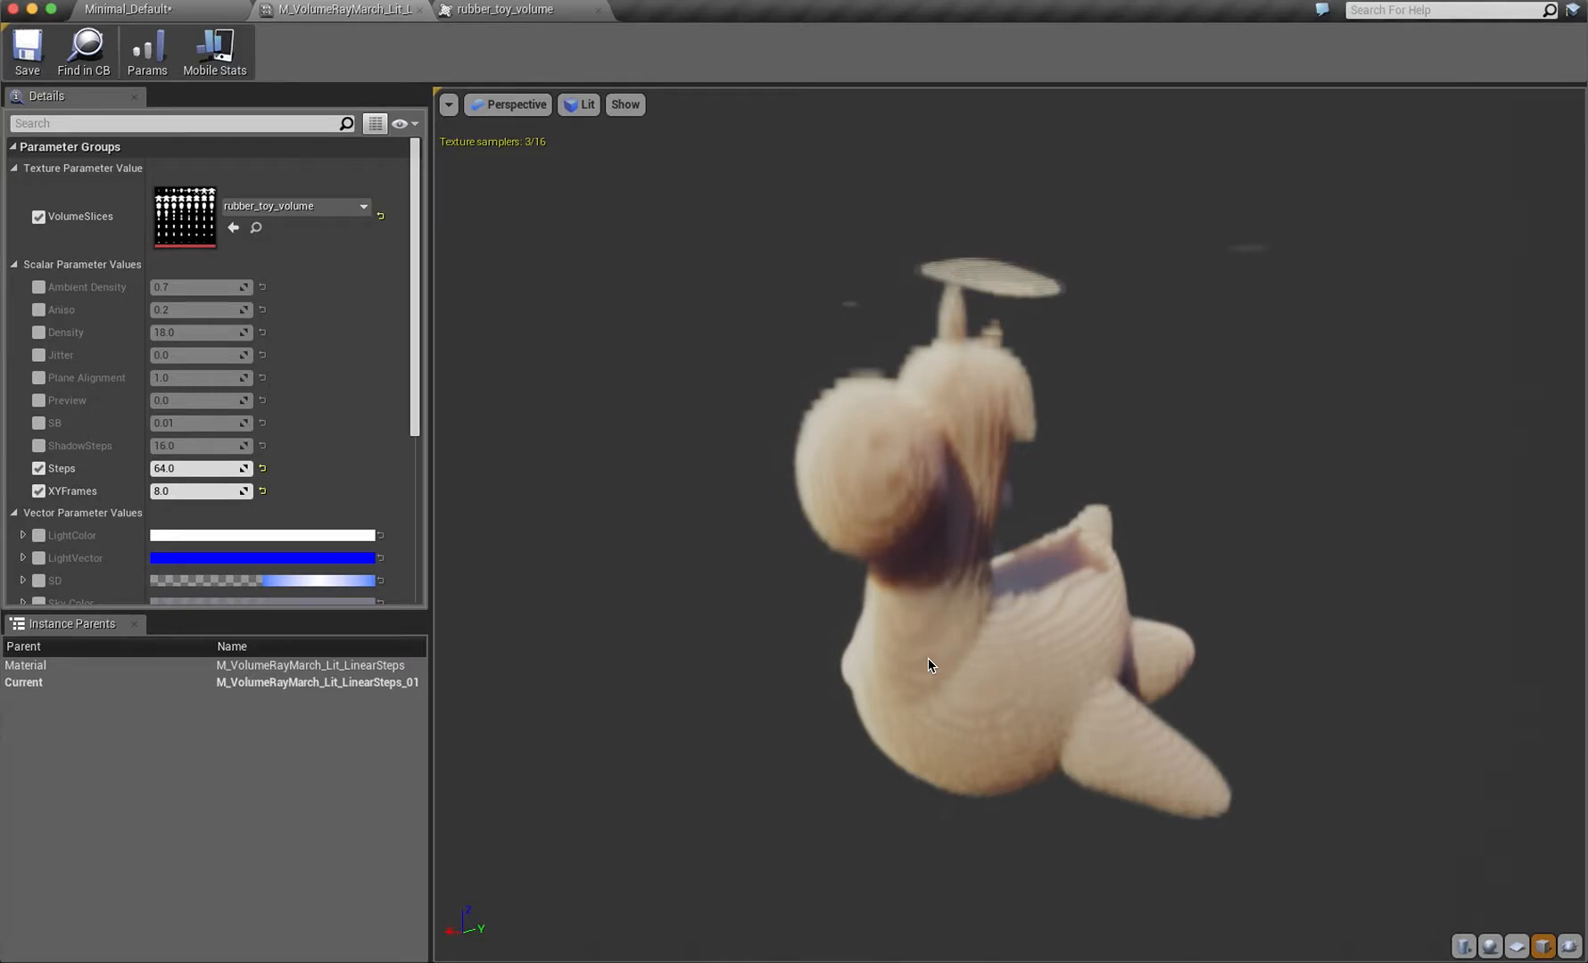
Return to the Minimal_Default level and select the S_Box_InsideOut_01 volume box.
click(130, 9)
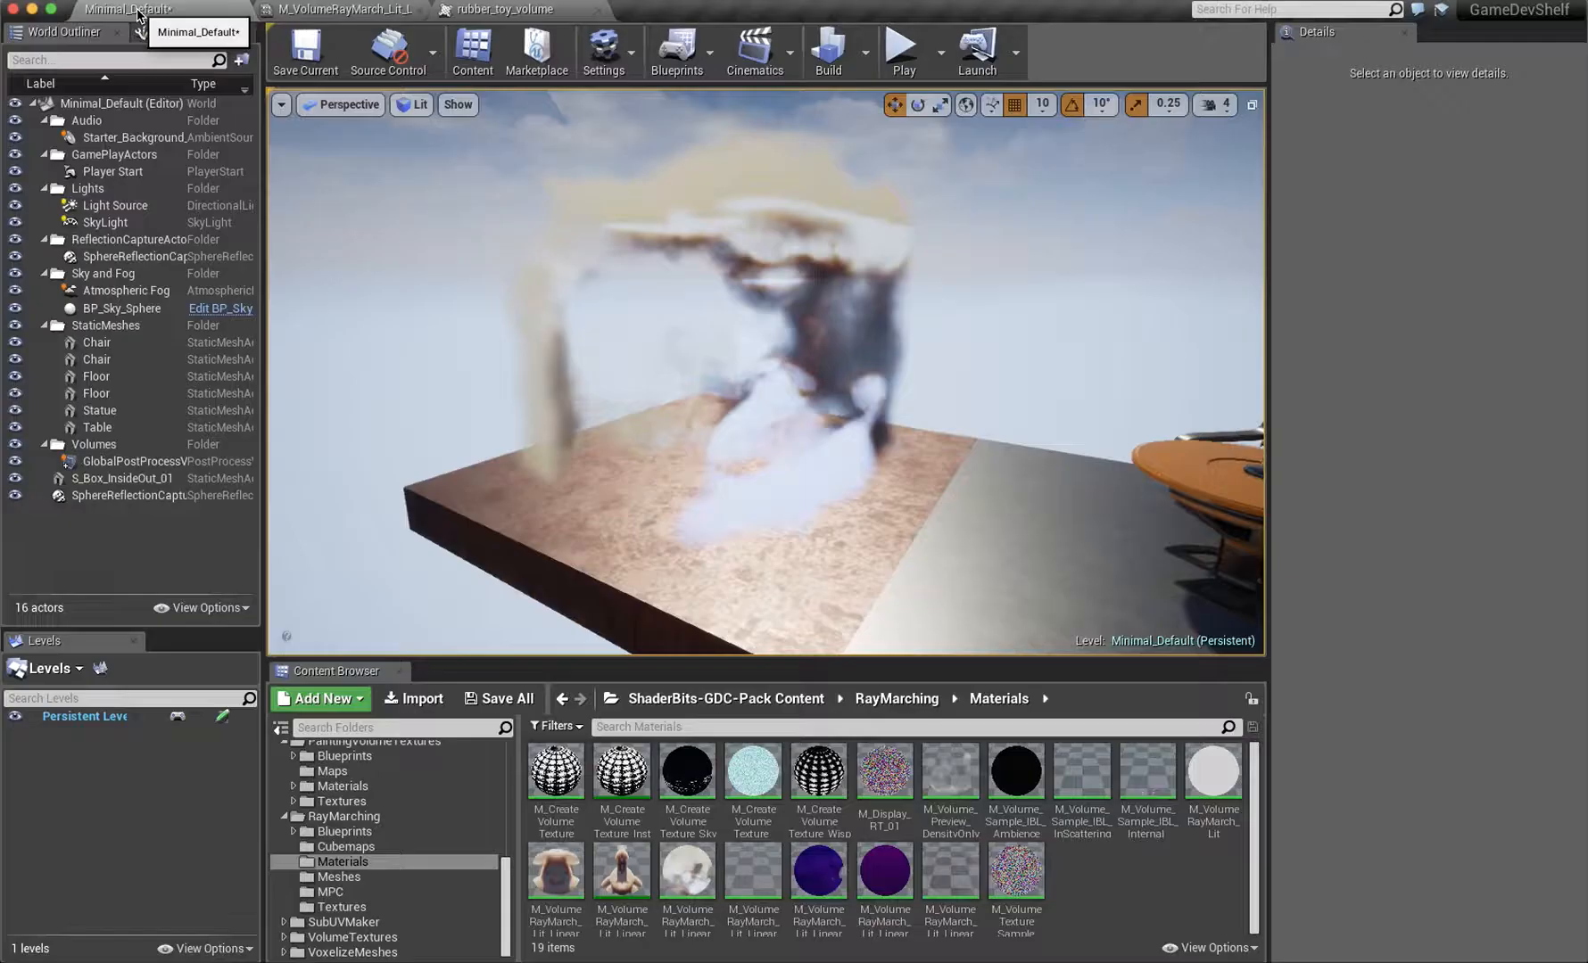
click(121, 476)
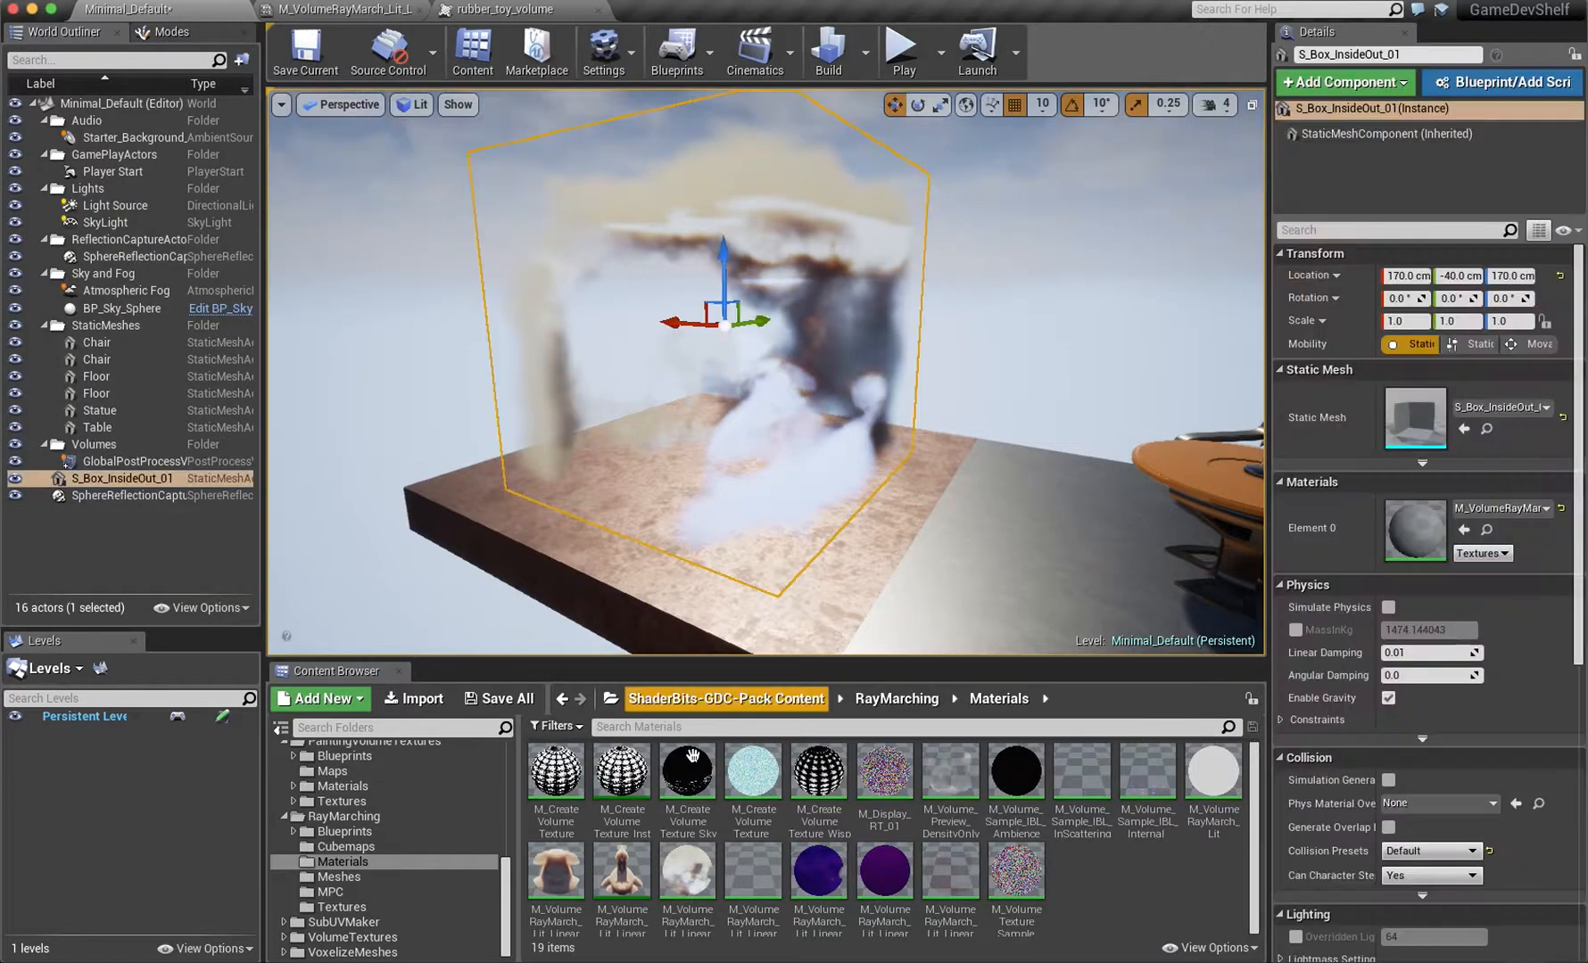